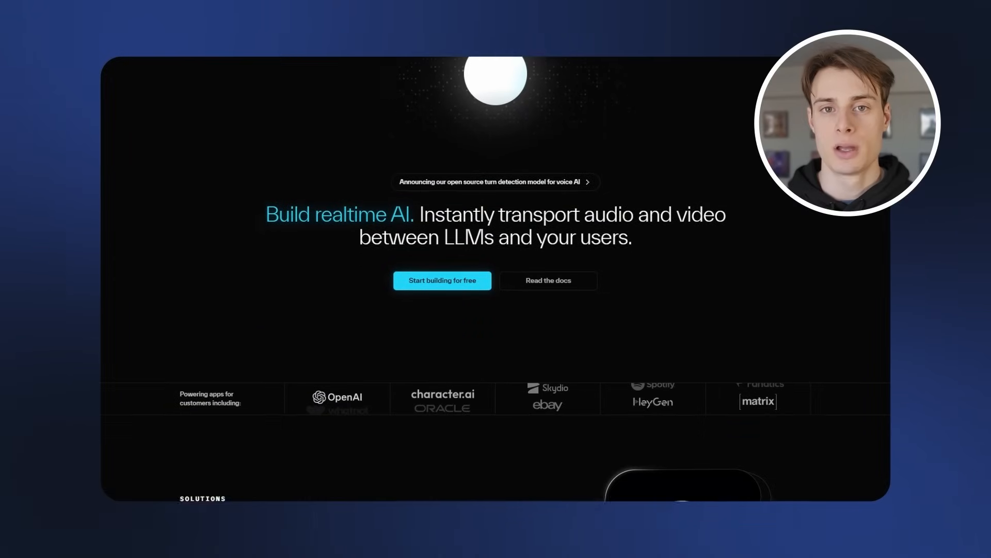
Step: Create the LiveKit Cloud app 'streaming-stt' and submit the survey answering Social media
scroll("down", 3)
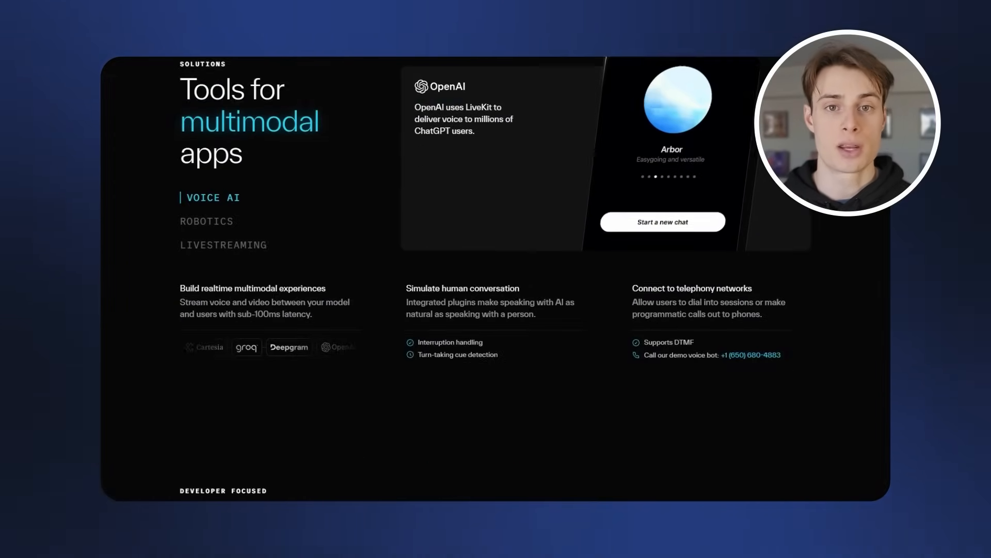
scroll("down", 3)
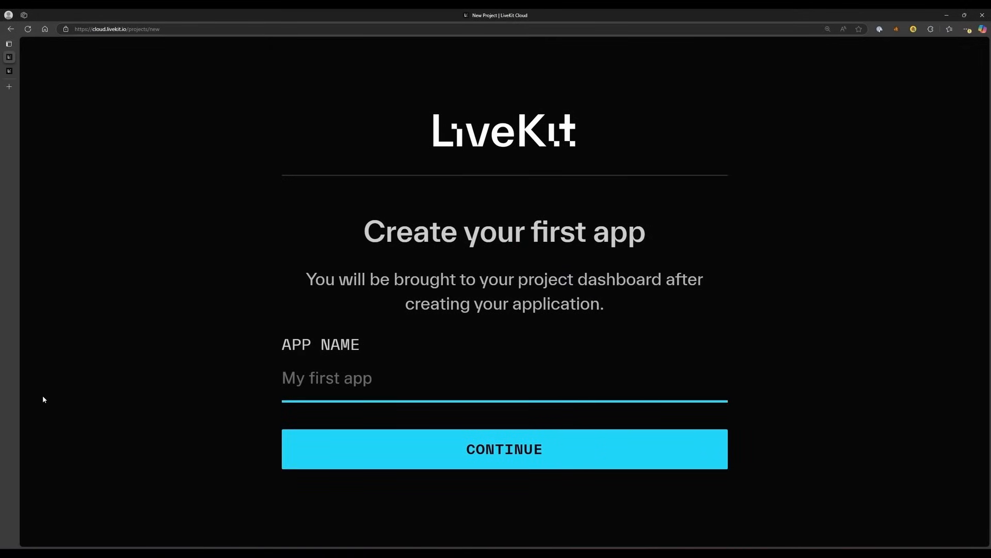
type("streaming-s")
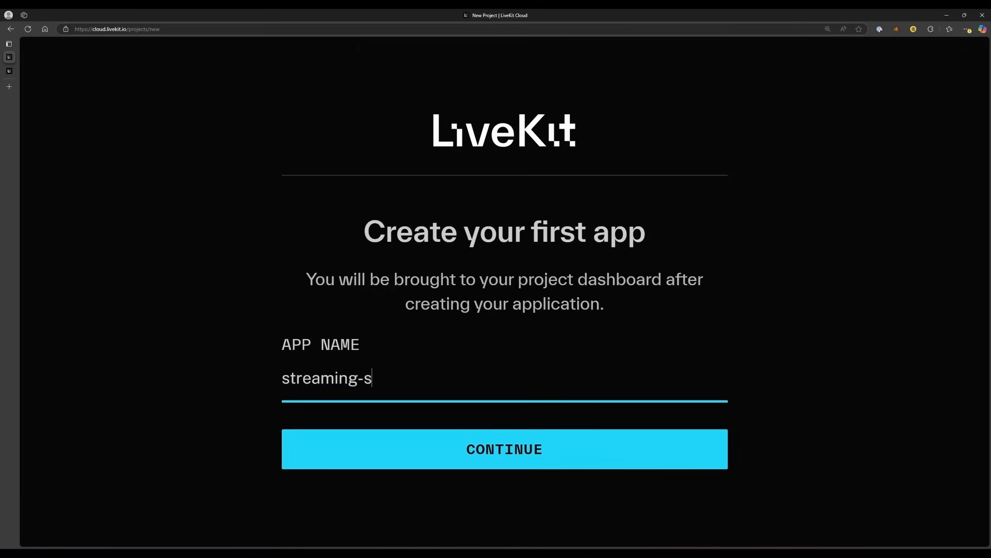
left_click(504, 449)
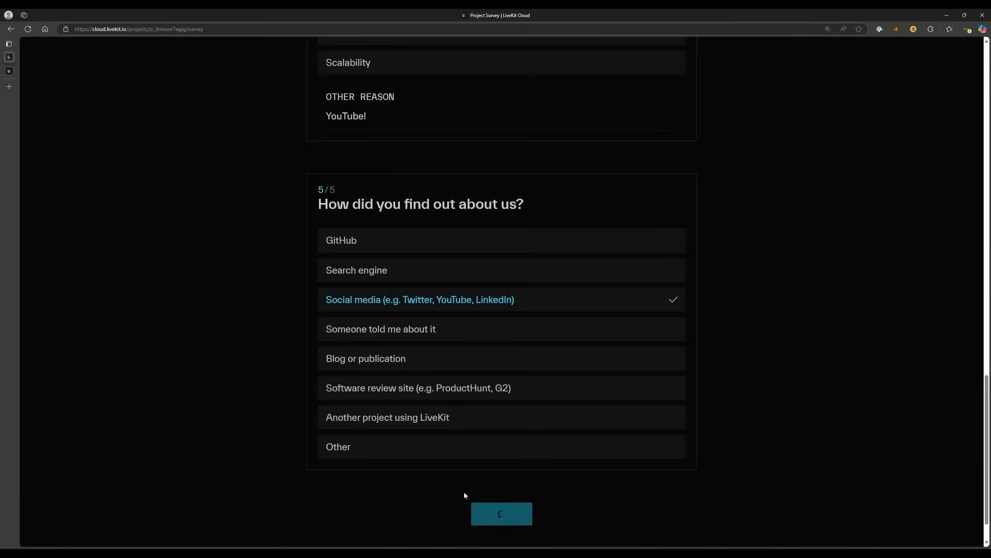
left_click(501, 514)
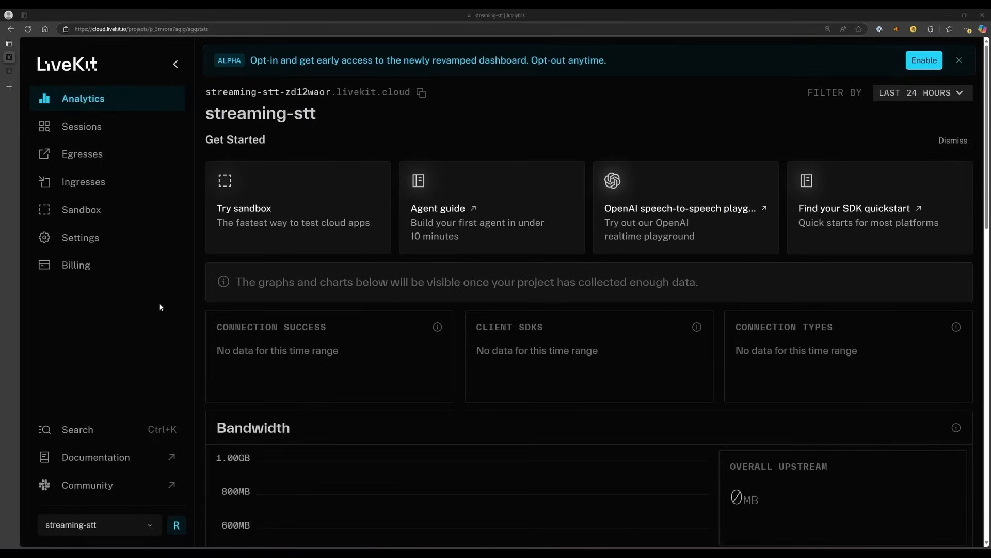
mouse_move(174, 296)
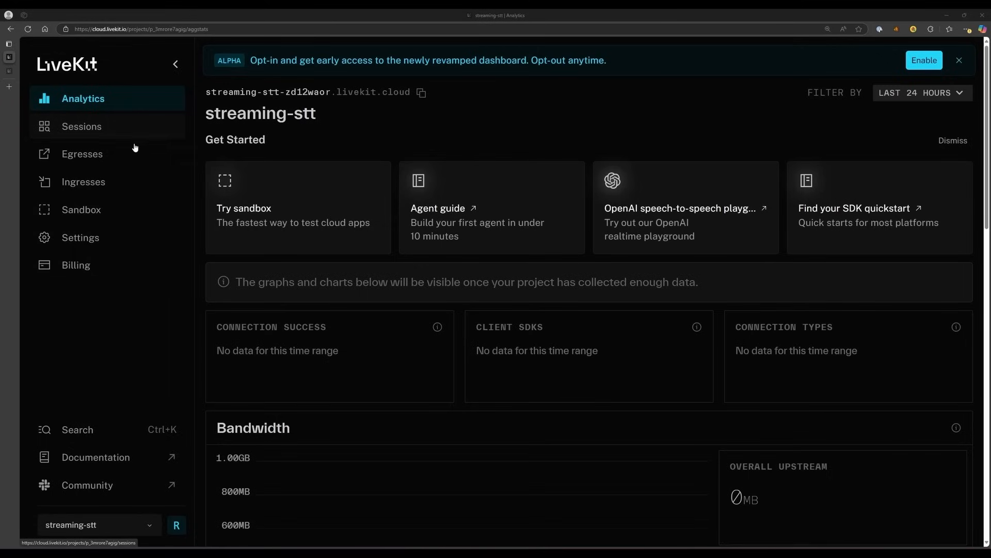
mouse_move(135, 223)
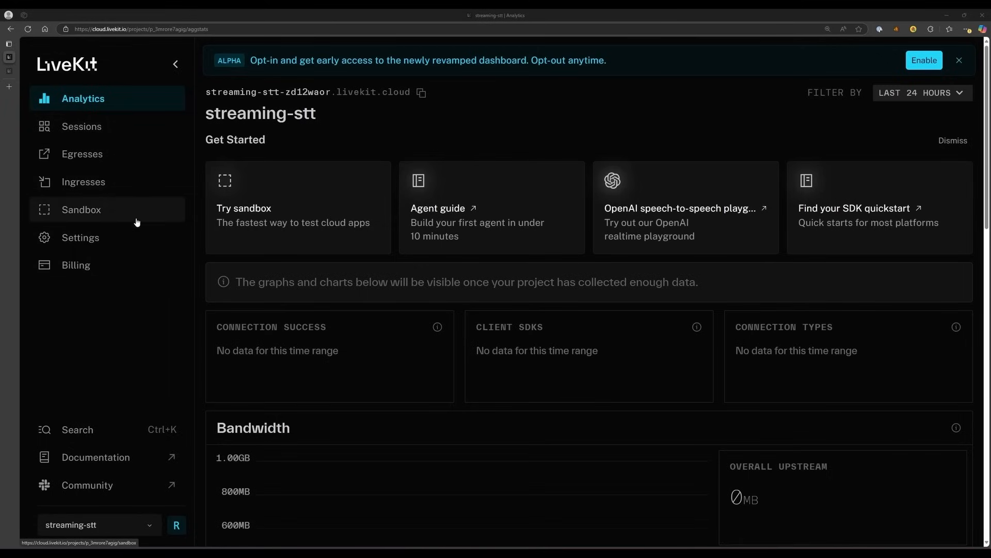
Step: Open the streaming-stt project settings and view its API keys
left_click(81, 237)
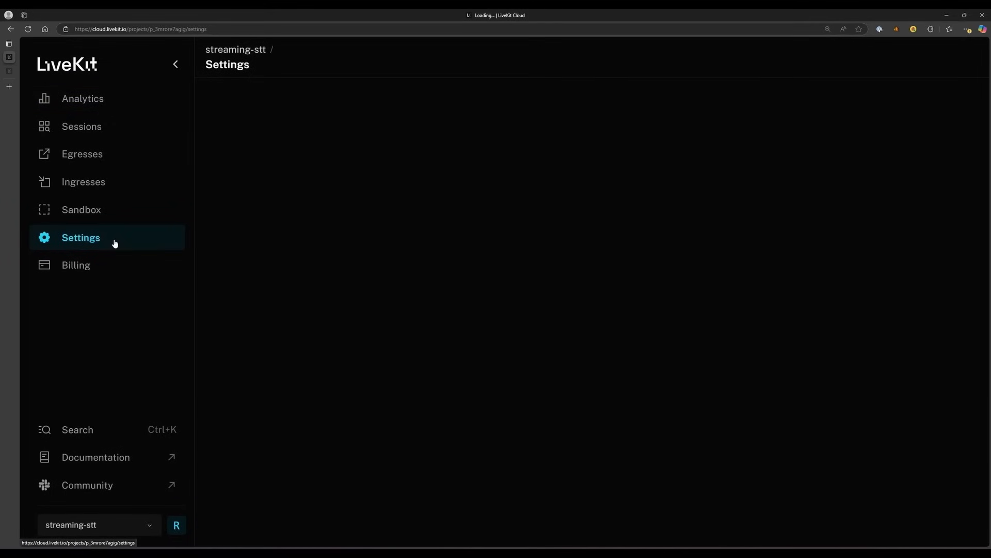
left_click(80, 237)
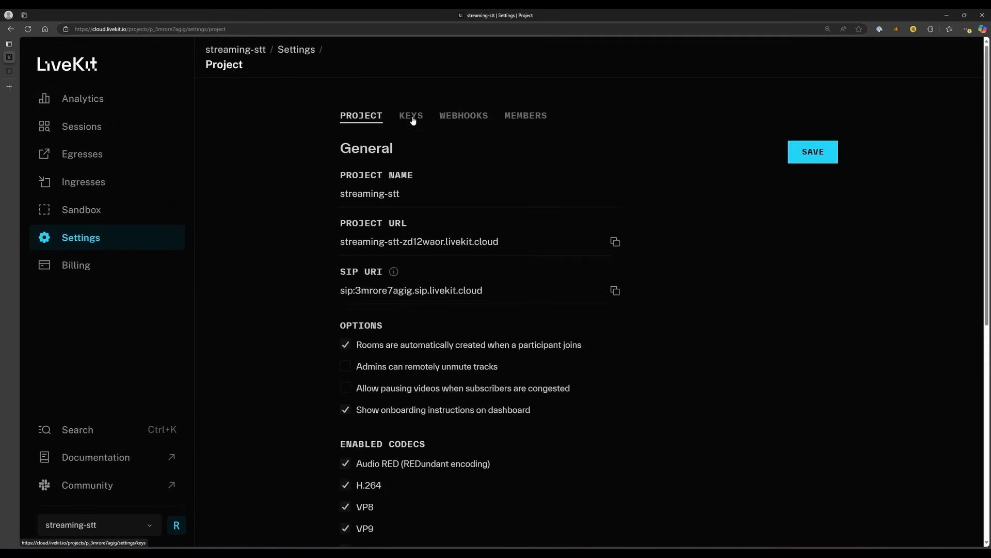
left_click(411, 116)
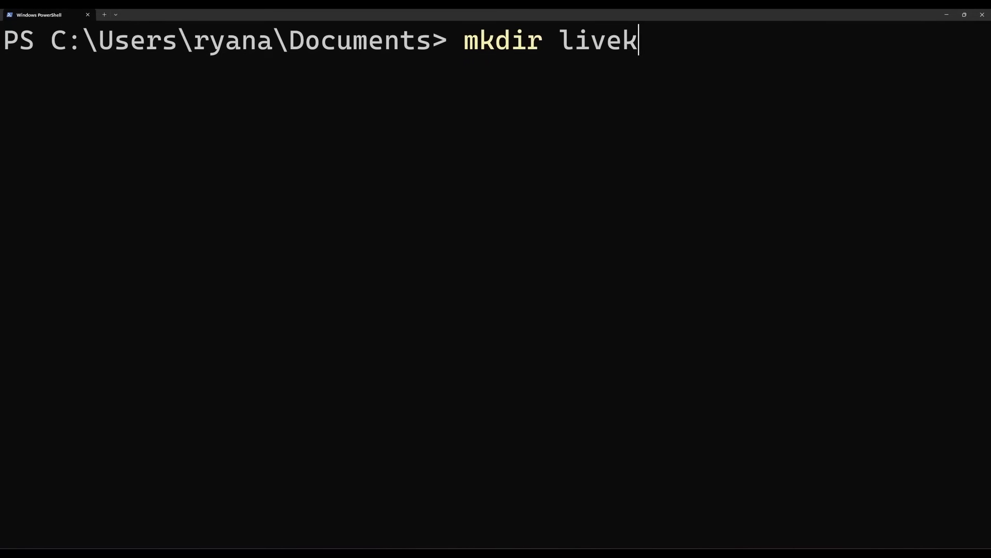
Step: Create the livekit folder, add a .env file and begin a LIVEKIT_URL= entry
key("enter")
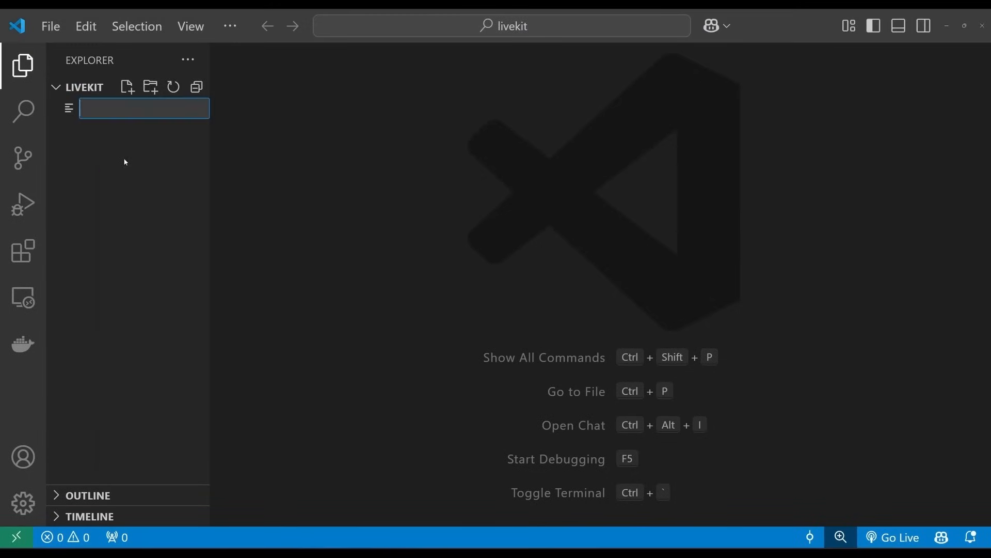
type(".env")
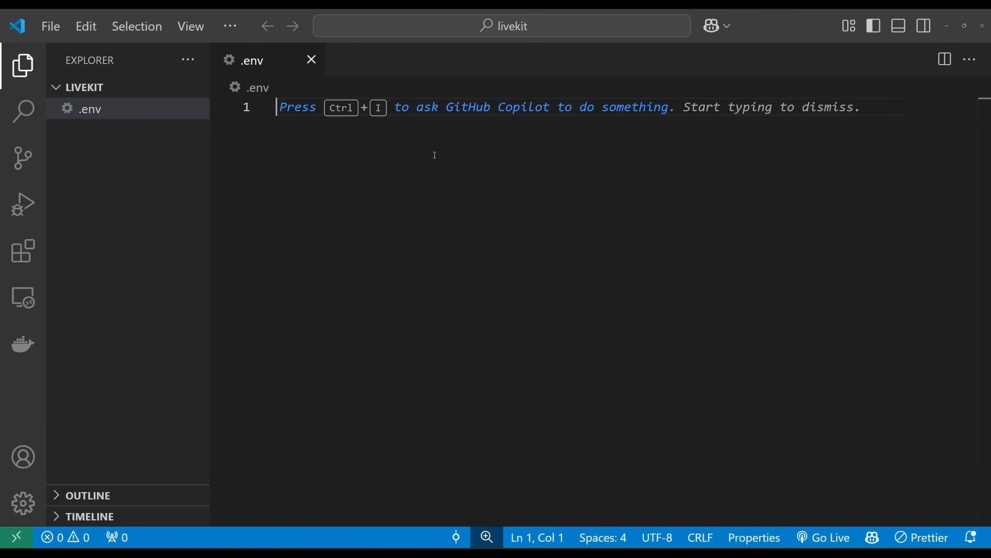
type("LIVEKIT_URL=")
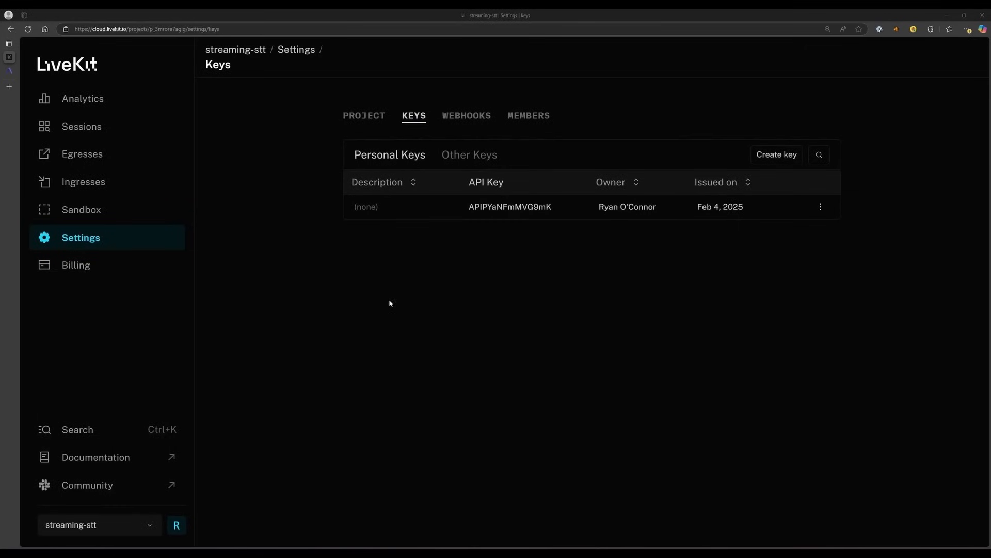
Step: Generate a new API key pair for streaming-stt and reveal its secret
left_click(776, 154)
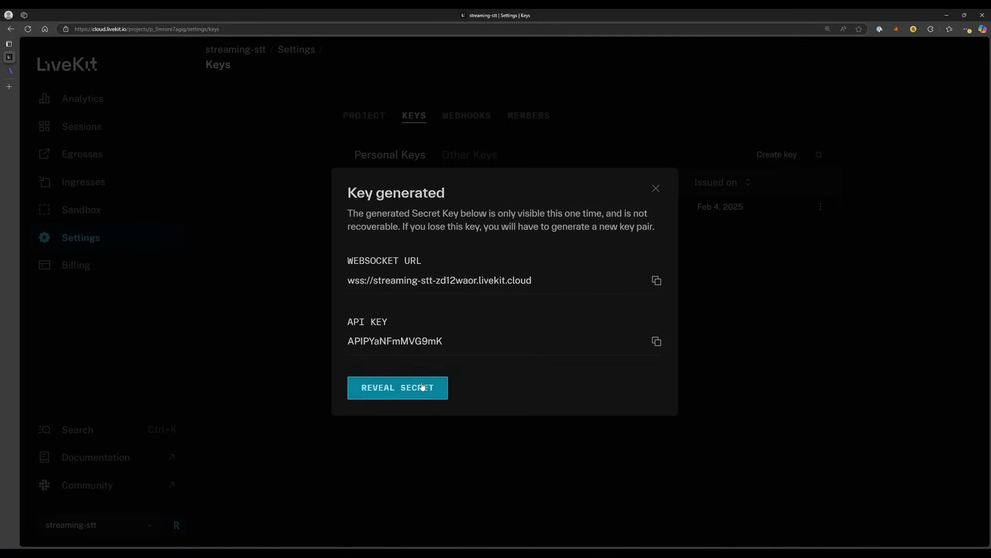
left_click(397, 387)
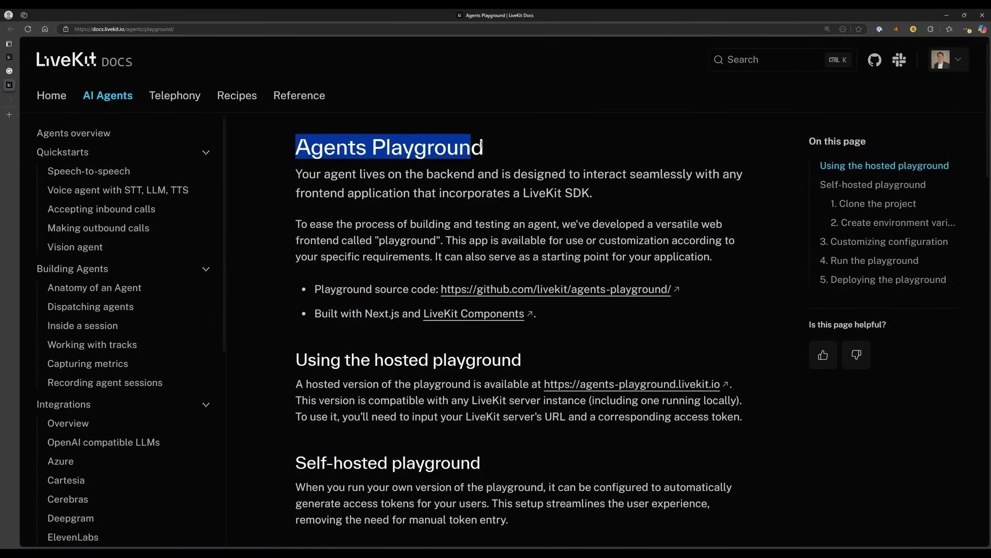
scroll("down", 3)
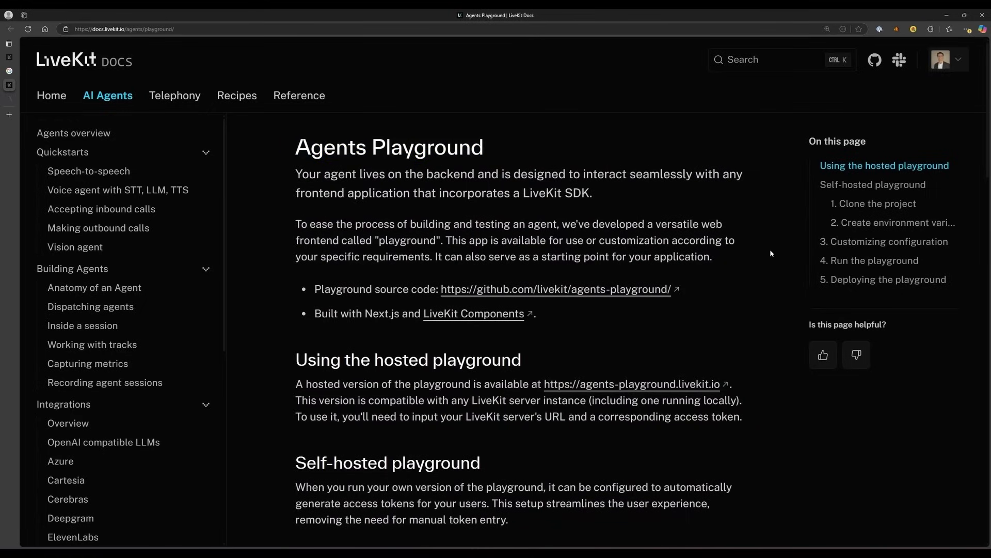
mouse_move(632, 291)
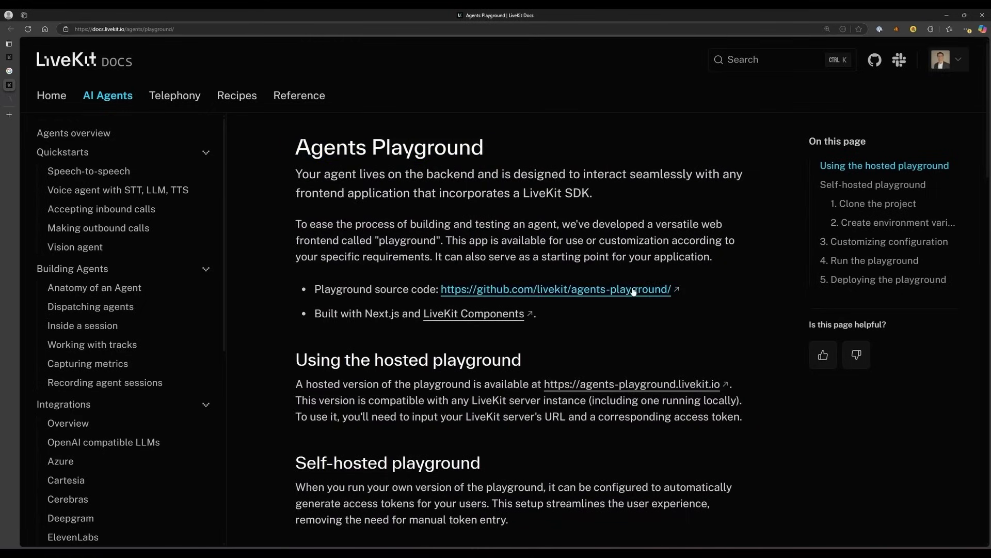
left_click(555, 289)
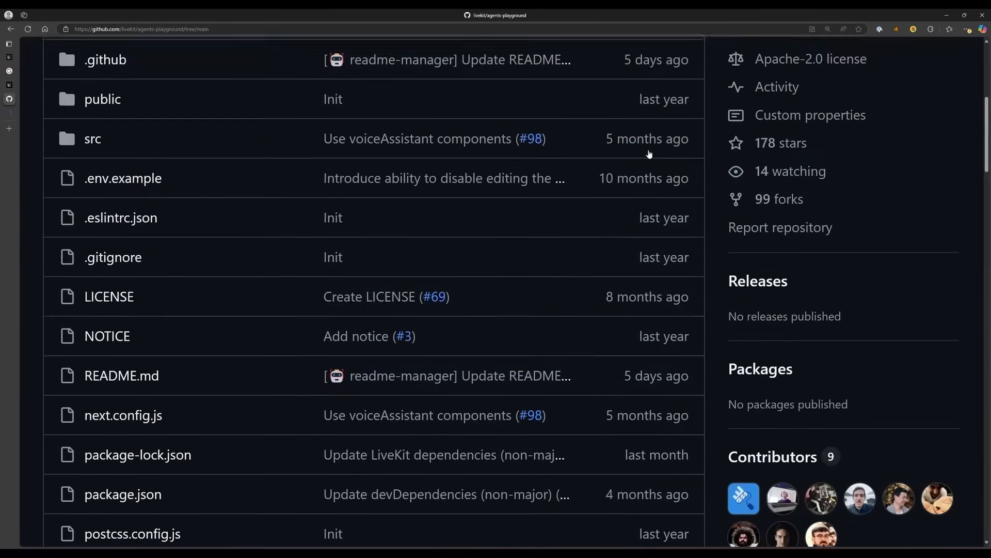
scroll("down", 3)
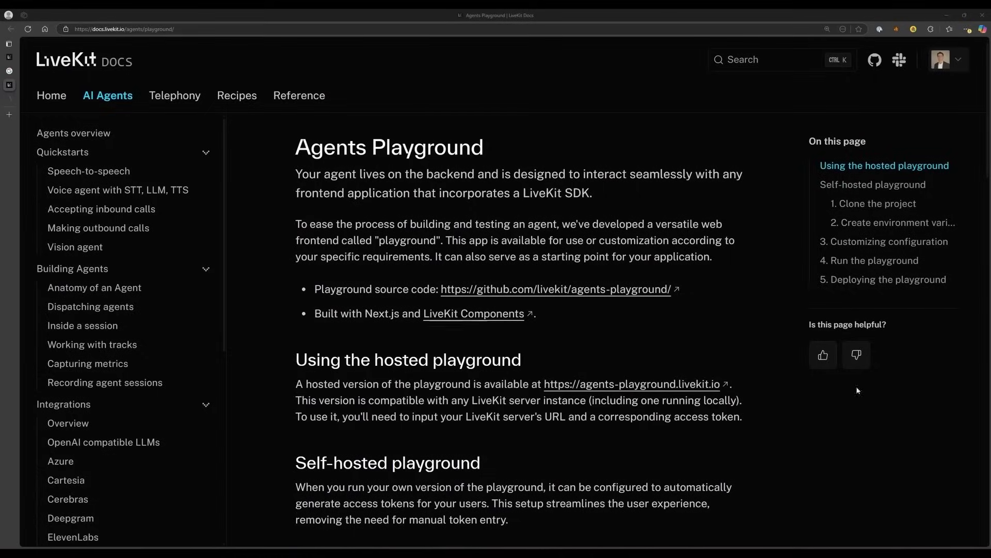
scroll("down", 3)
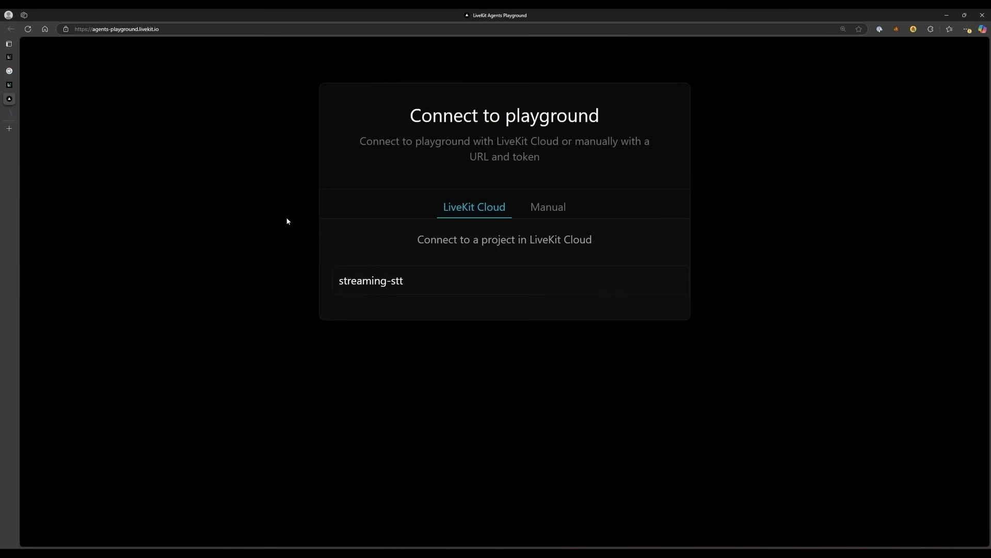
Step: Connect the Agents Playground to the streaming-stt project and join its room
left_click(504, 280)
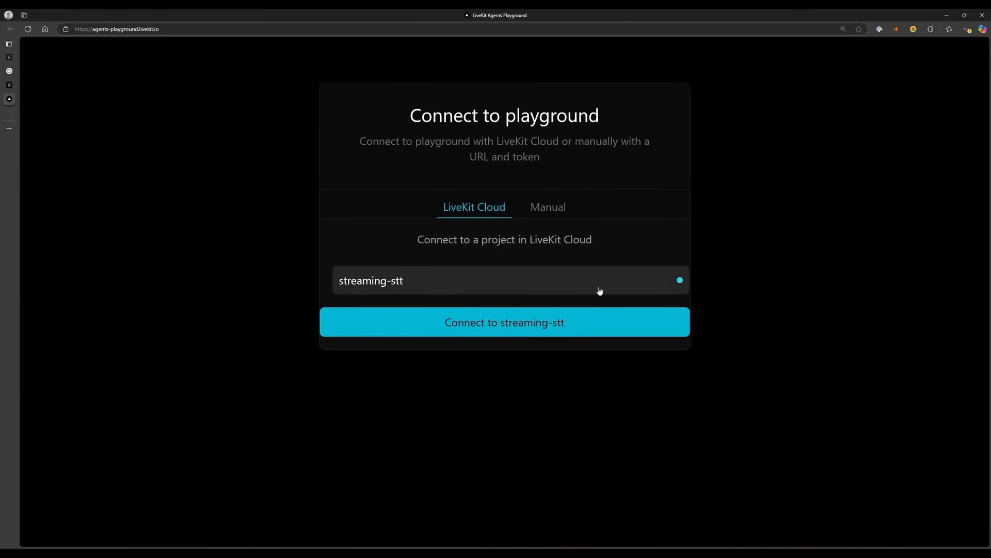
left_click(504, 321)
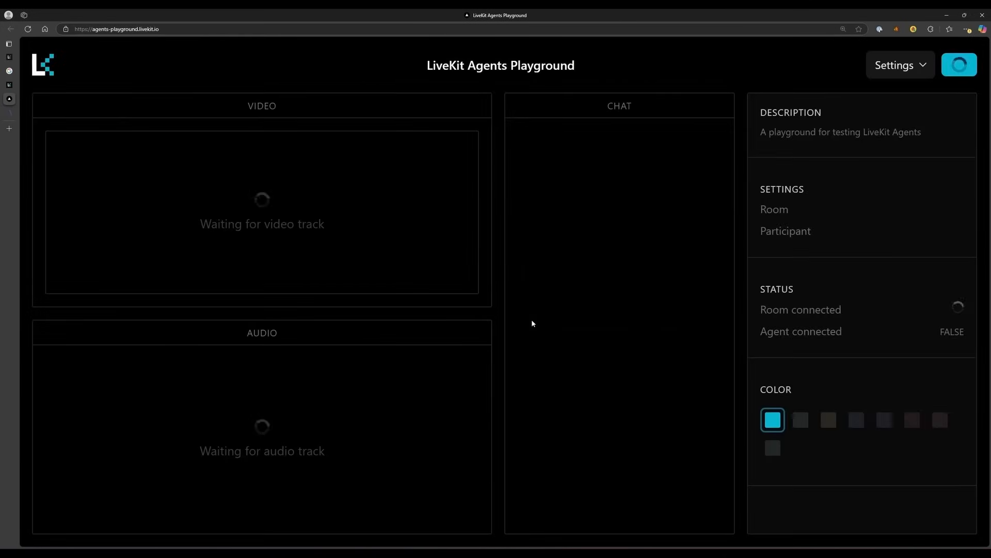
left_click(958, 65)
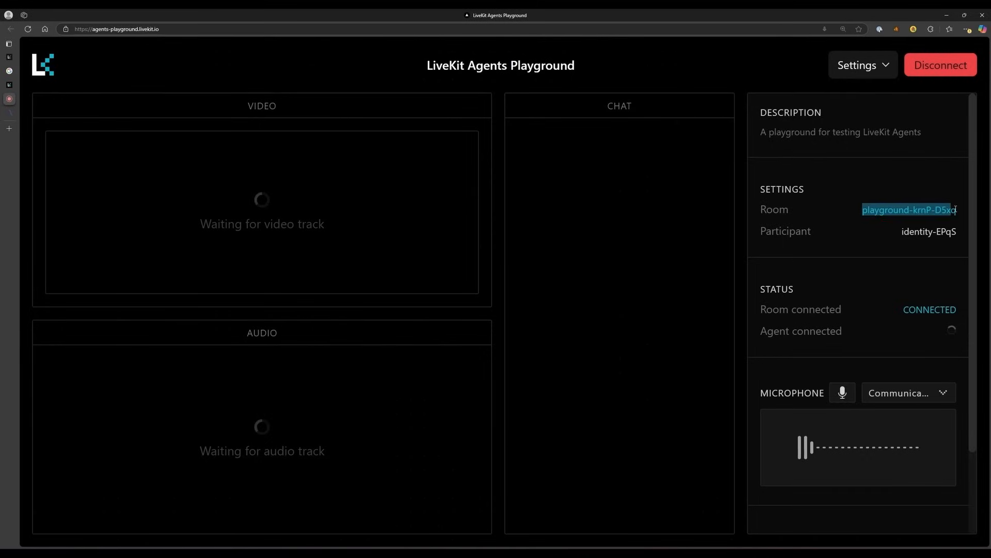
left_click(929, 231)
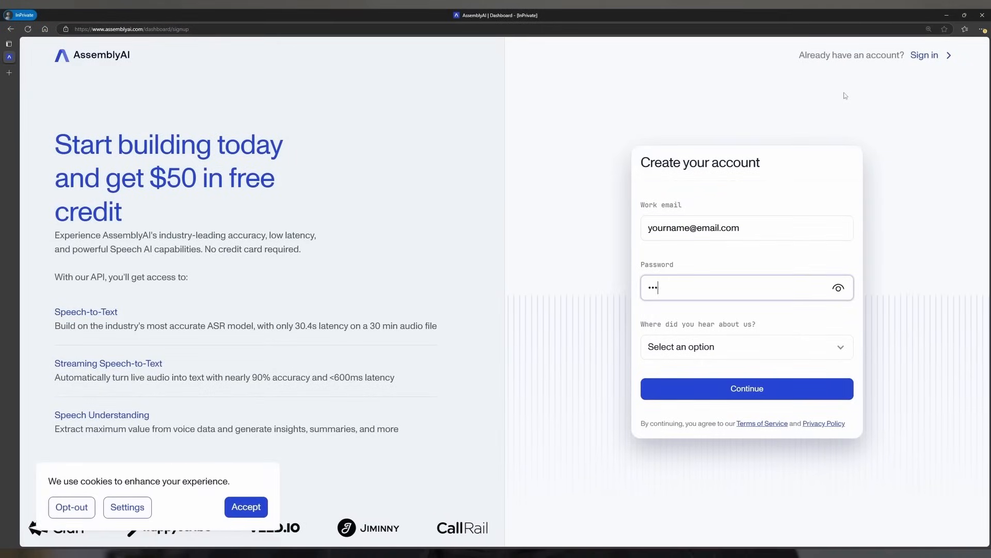
Step: Submit the AssemblyAI sign-up, review billing rates, and return to the dashboard home
left_click(746, 346)
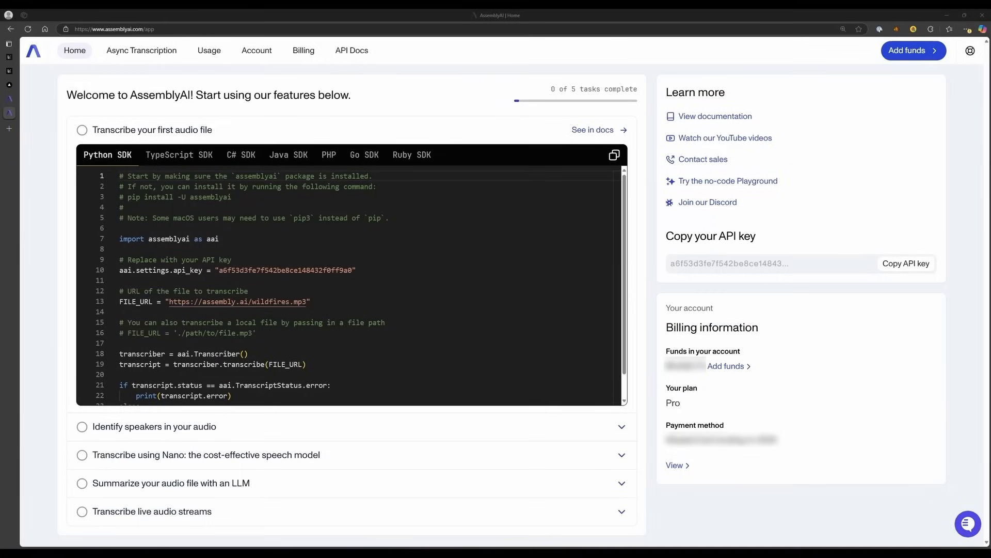
left_click(304, 51)
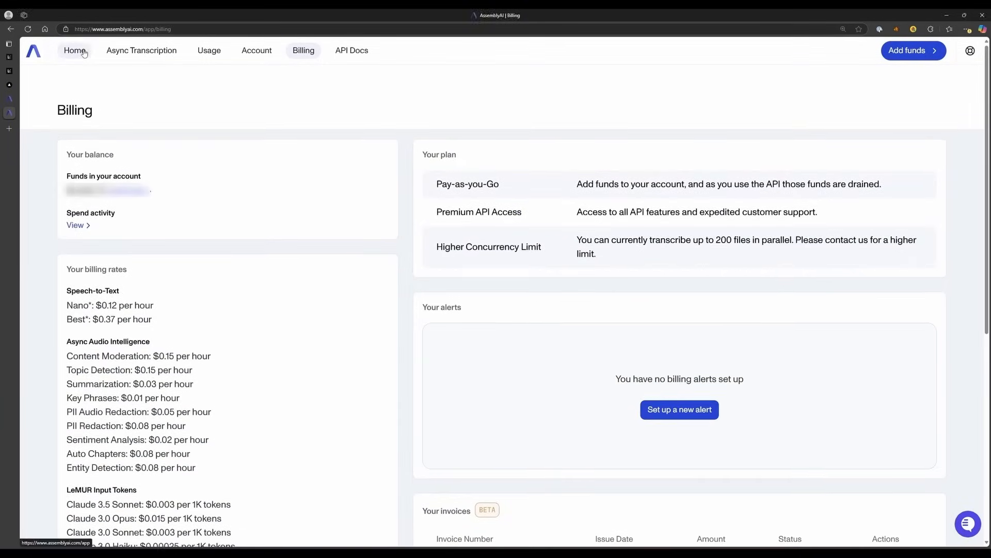
left_click(73, 51)
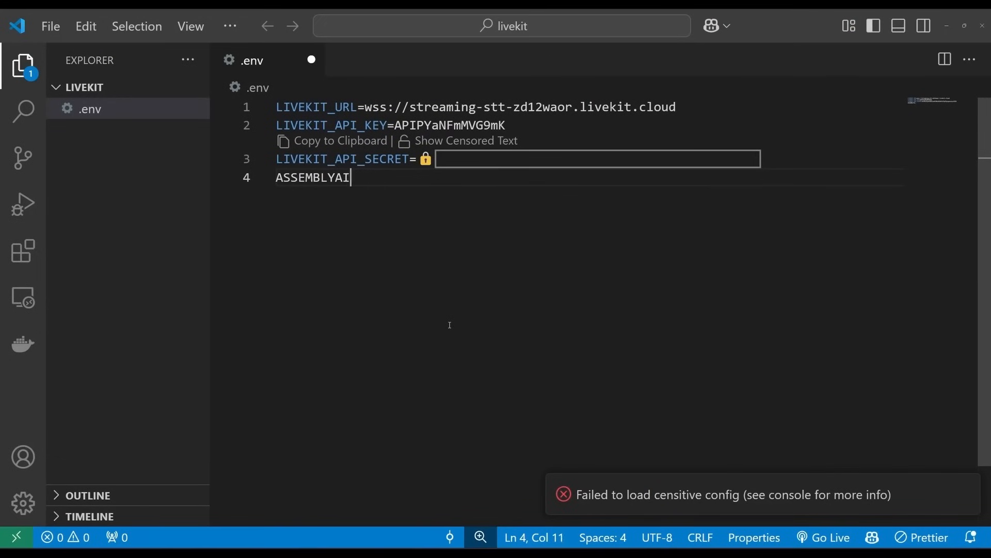
Step: Add an ASSEMBLYAI_API_KEY= entry to the .env file
type("_API_KEY=")
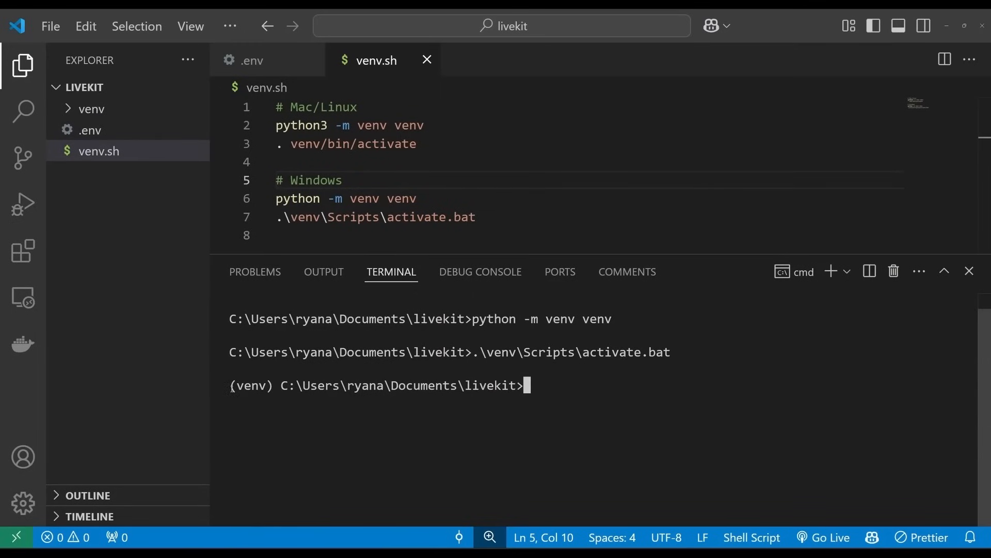
Step: Install livekit-agents, livekit-plugins-assemblyai and python-dotenv with pip
type("pip install livekit-agents livekit-plugins-assemblyai python-dotenv")
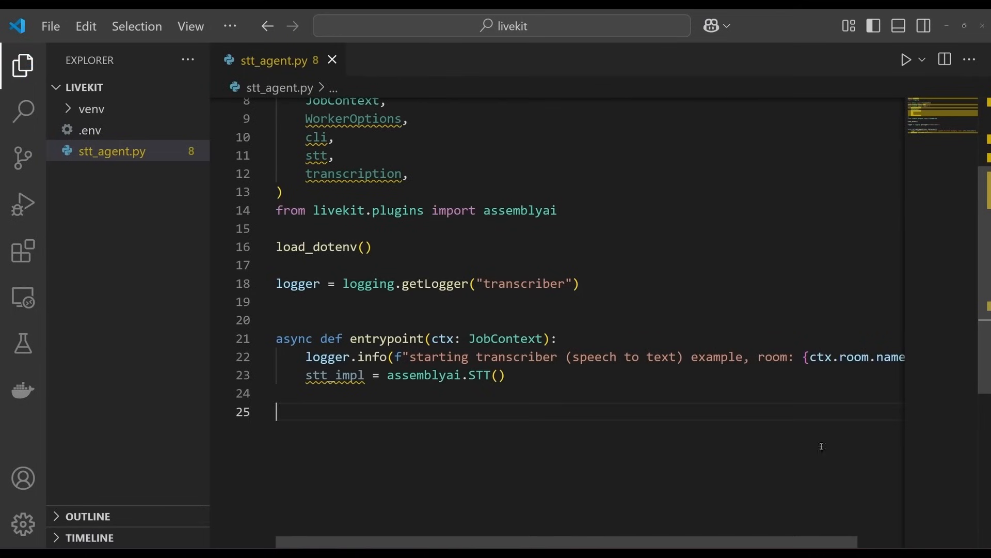
Step: Write stt_agent.py imports, load_dotenv(), the transcriber logger and an entrypoint with assemblyai.STT()
scroll("right", 3)
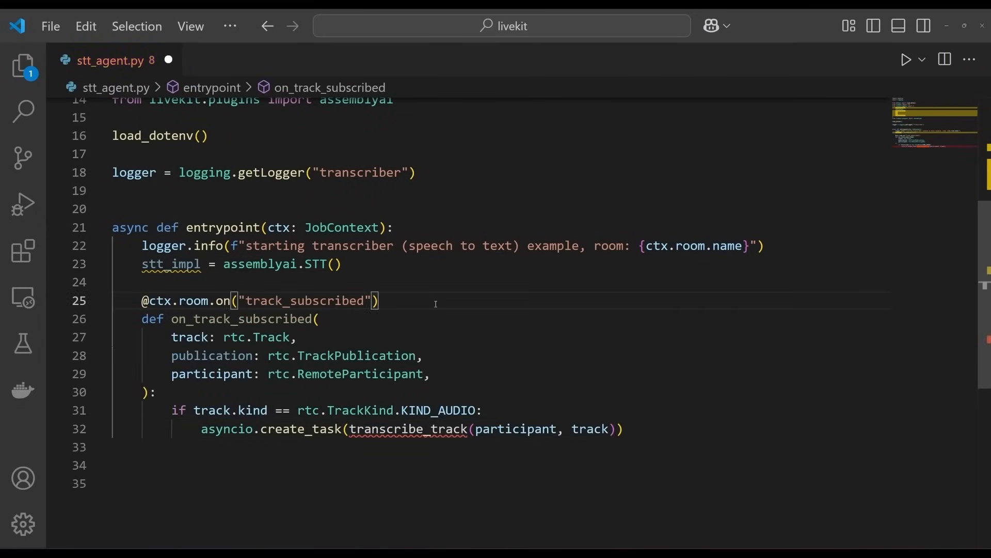
Step: Select the handler code and mark its asyncio.create_task and transcribe_track calls
left_click_drag(192, 301, 379, 301)
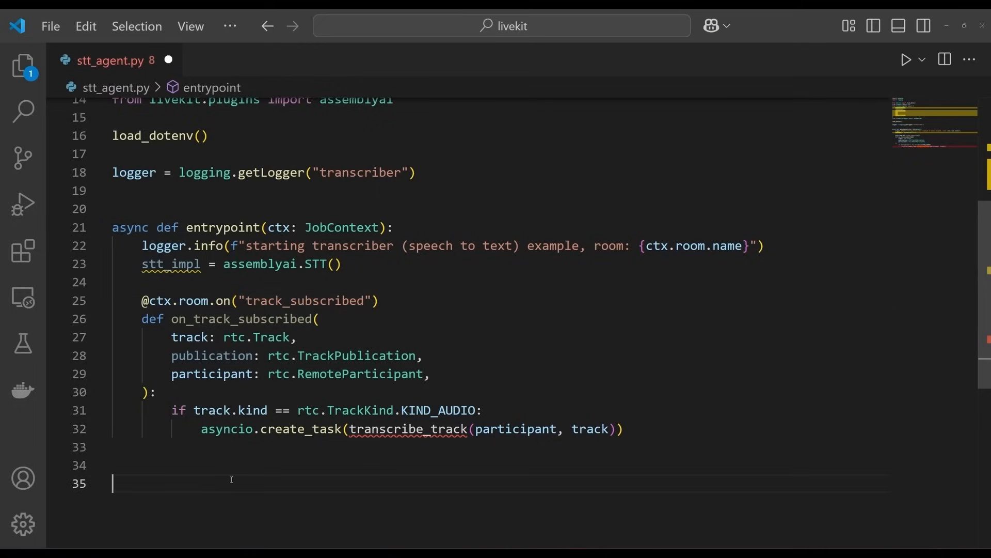
double_click(272, 428)
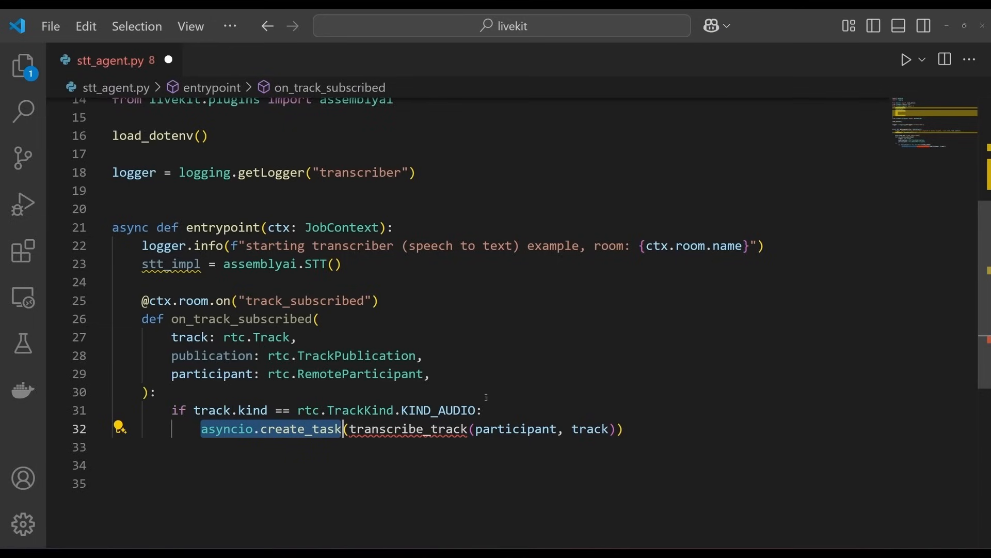
double_click(407, 428)
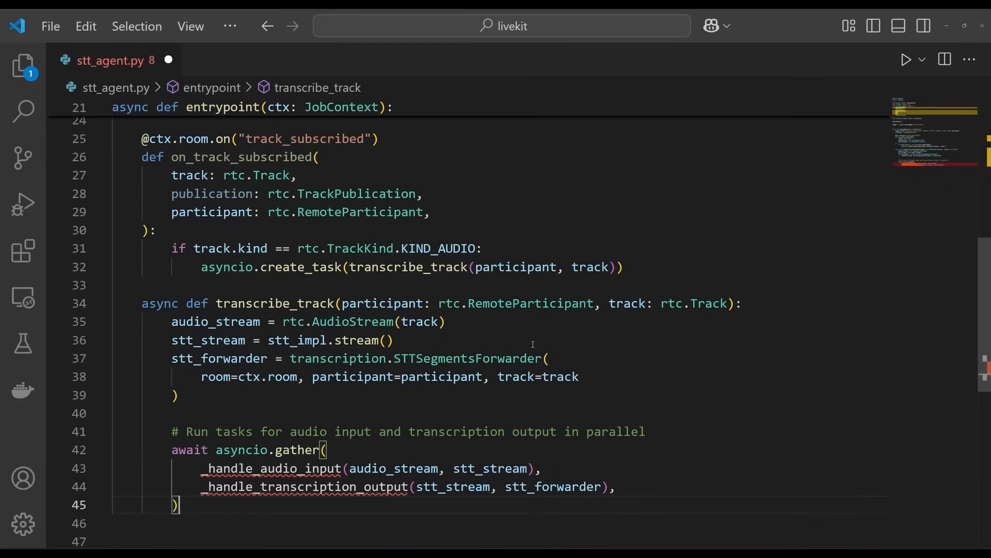
Step: Write transcribe_track with AudioStream, stt_impl.stream(), STTSegmentsForwarder and asyncio.gather of both handlers
double_click(183, 322)
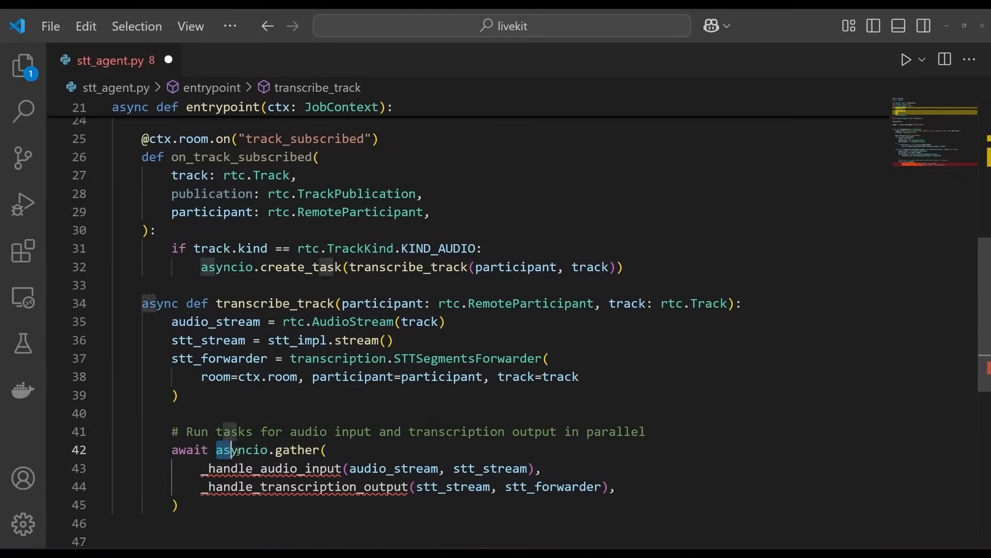
double_click(268, 450)
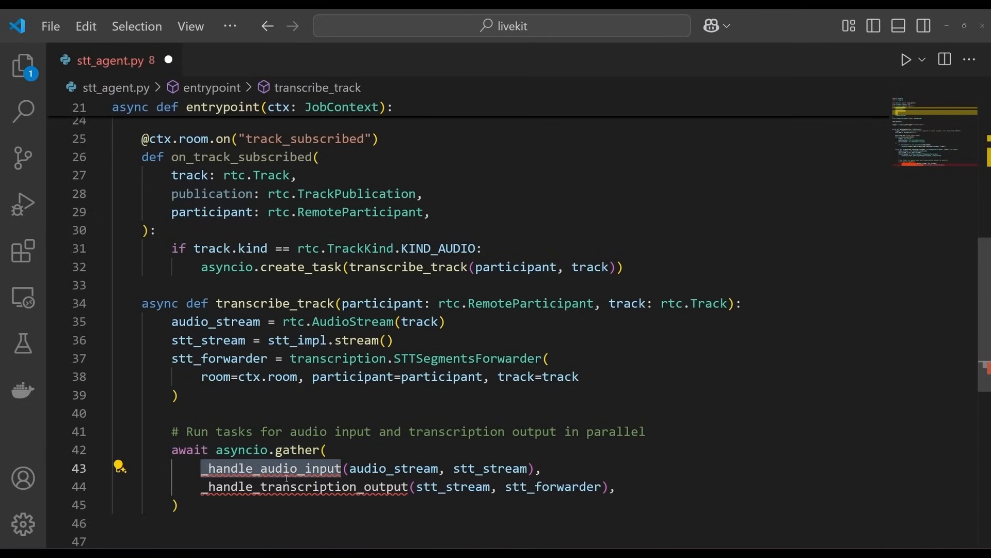
double_click(303, 487)
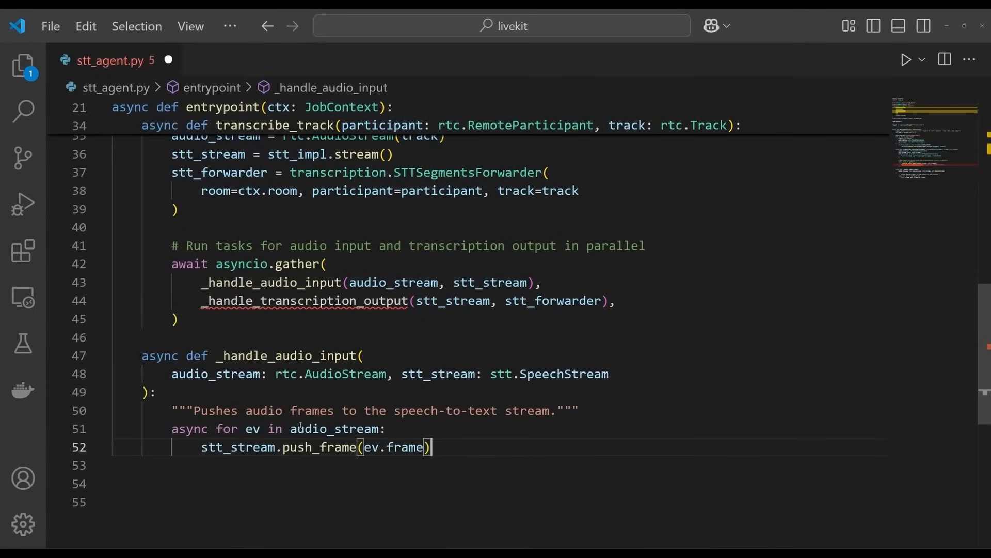
Step: Write _handle_audio_input, looping over audio_stream and calling stt_stream.push_frame(ev.frame)
left_click_drag(246, 428, 360, 448)
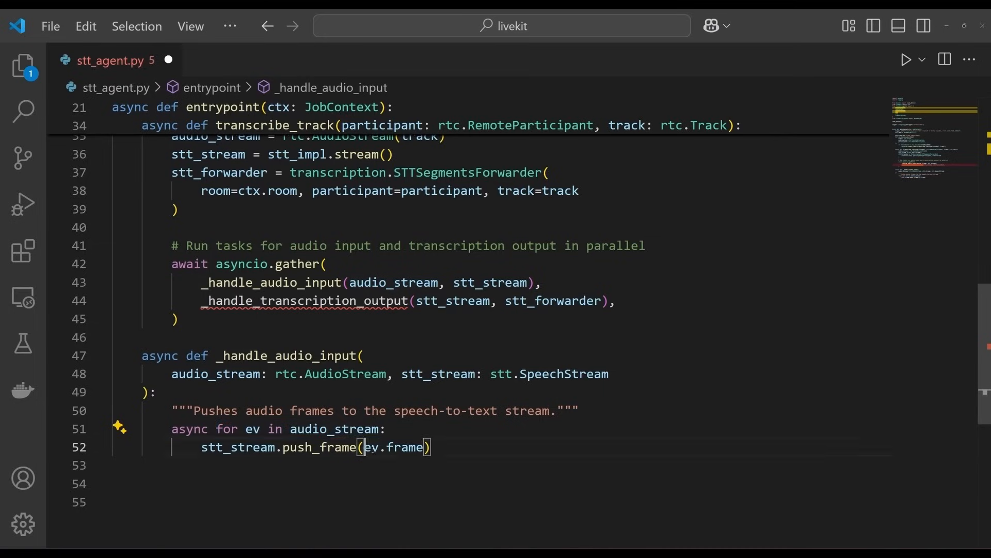
double_click(394, 447)
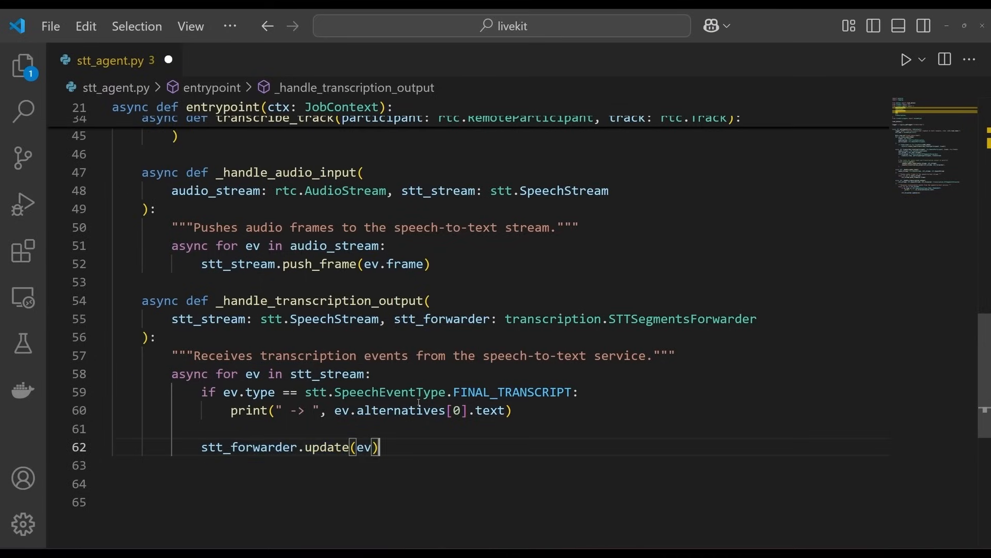
Step: Write _handle_transcription_output, printing FINAL_TRANSCRIPT text and calling stt_forwarder.update(ev)
double_click(512, 391)
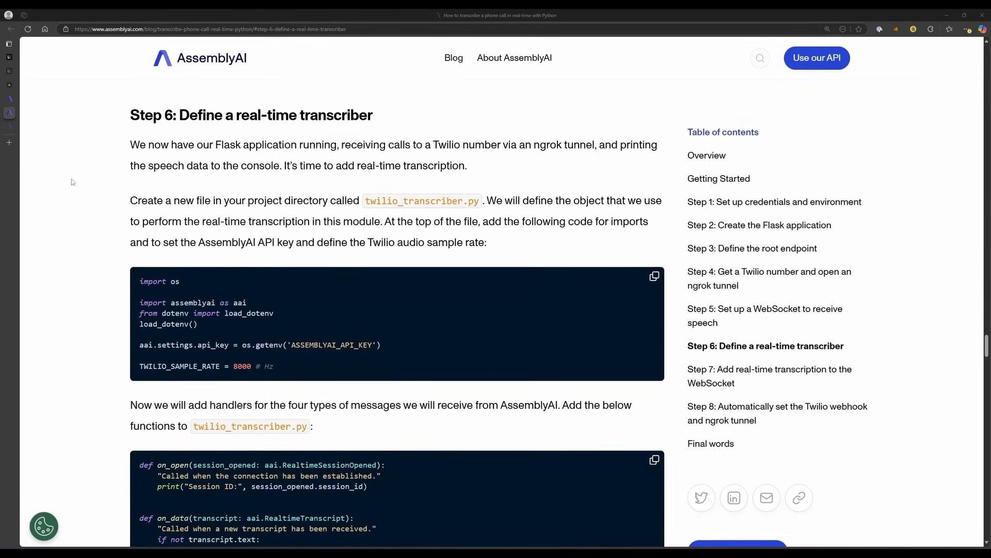
Step: Scroll the AssemblyAI blog's Step 6 to the partial and final transcript section
scroll("down", 3)
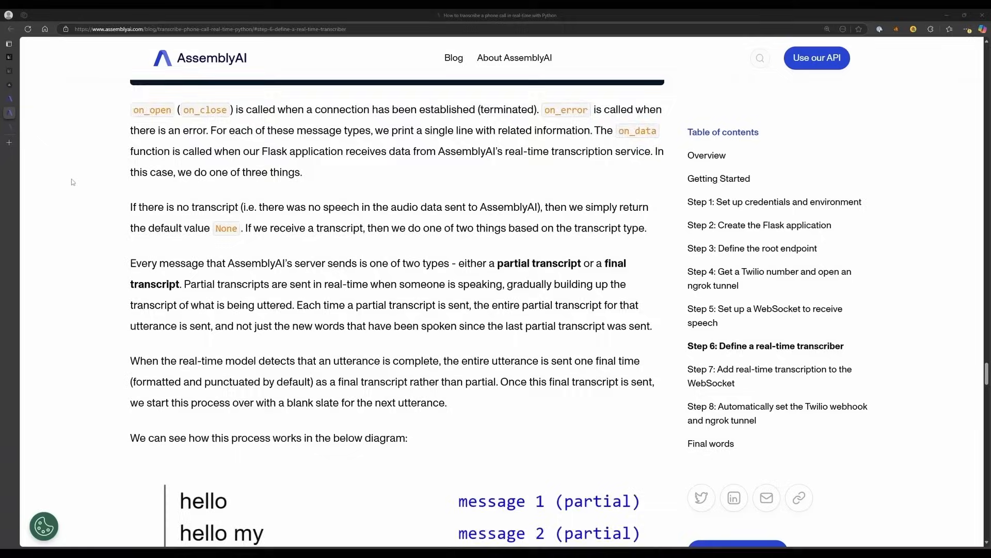
scroll("down", 3)
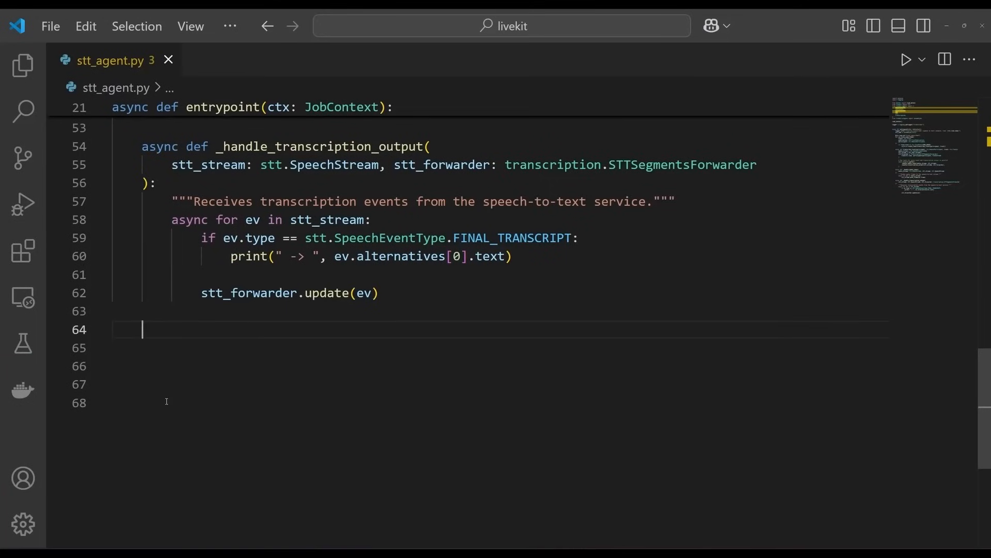
Step: Add ctx.connect with AutoSubscribe.AUDIO_ONLY and the __main__ cli.run_app(WorkerOptions) block, then open the terminal
type("await ctx.connect(auto_subscribe=AutoSubscribe.AUDIO_ONLY)")
left_click(499, 402)
type("cli.run_app(WorkerOptions(entrypoint_fnc=entrypoint))")
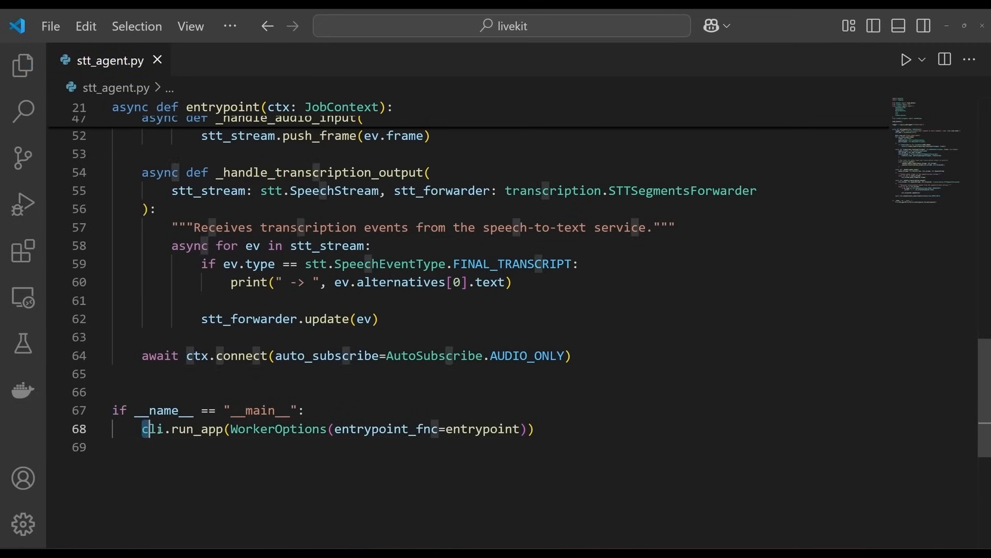
double_click(181, 428)
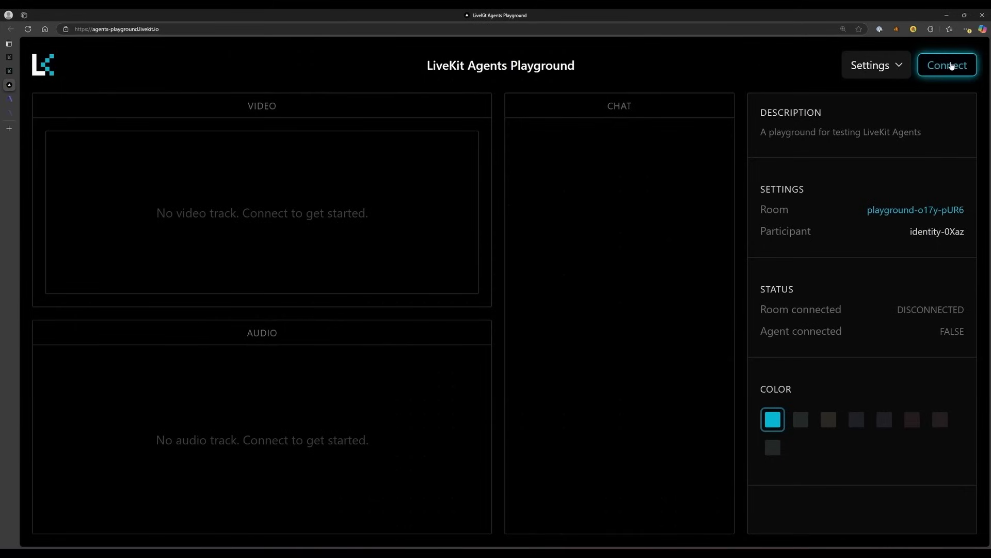
left_click(946, 65)
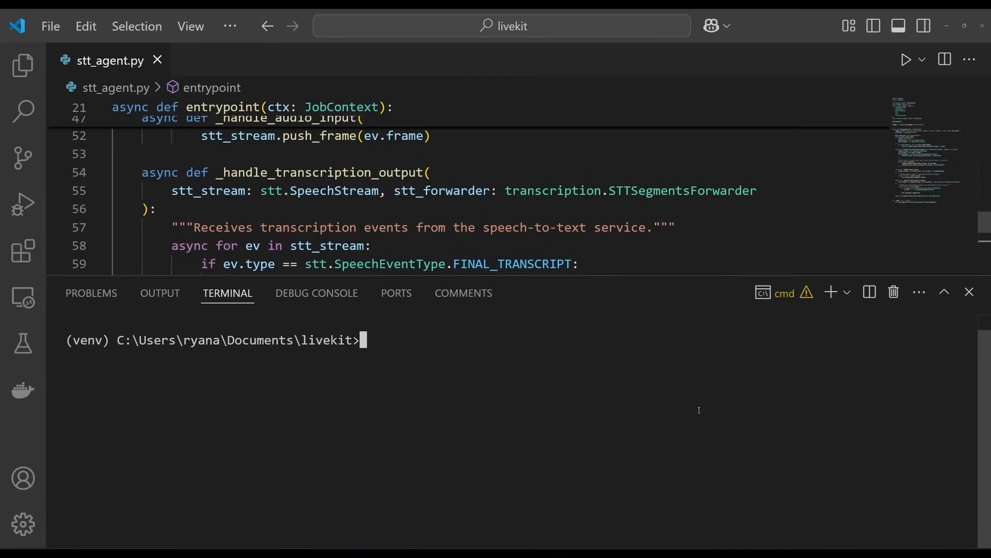
Step: Run 'python stt_agent.py dev' in the terminal to start the agent in dev mode
type("python stt_agent.py dev")
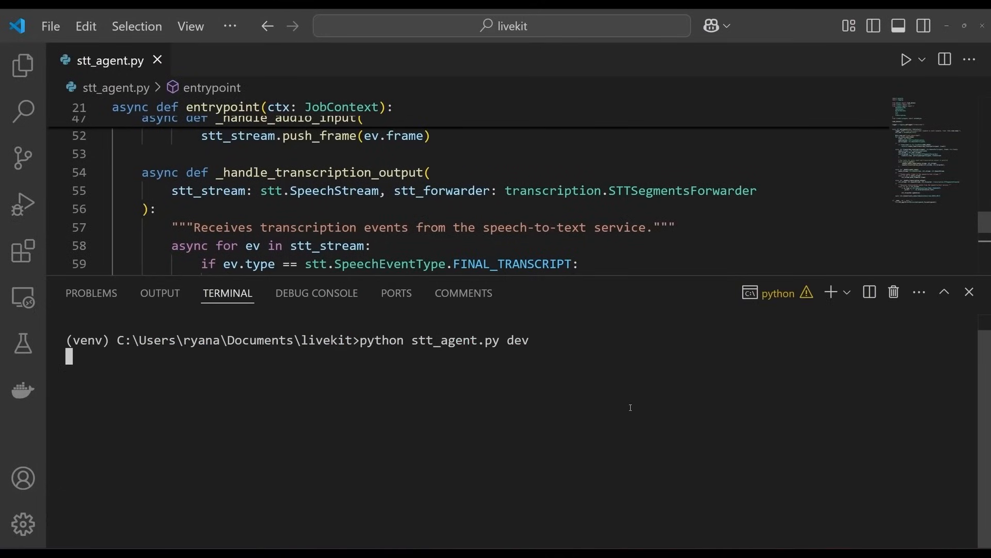
key("Enter")
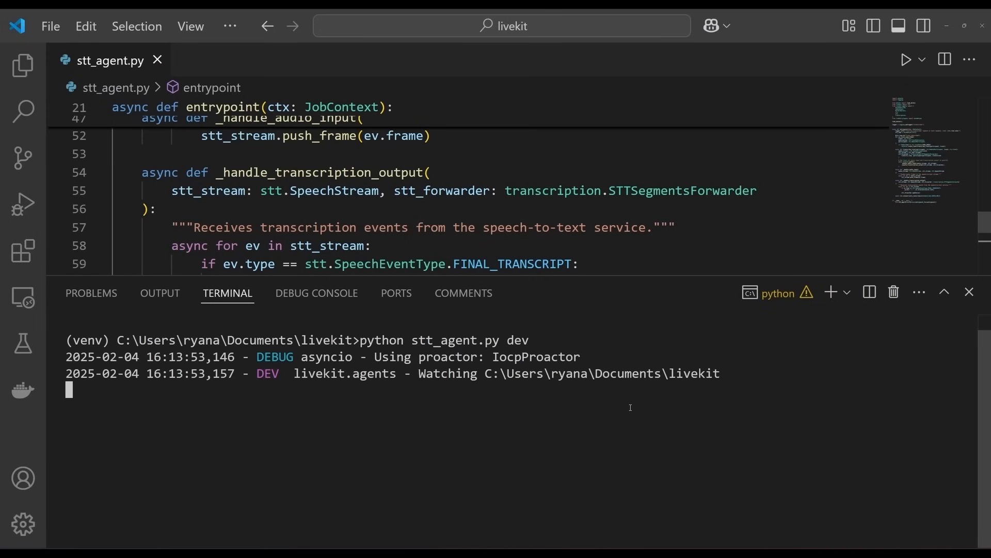